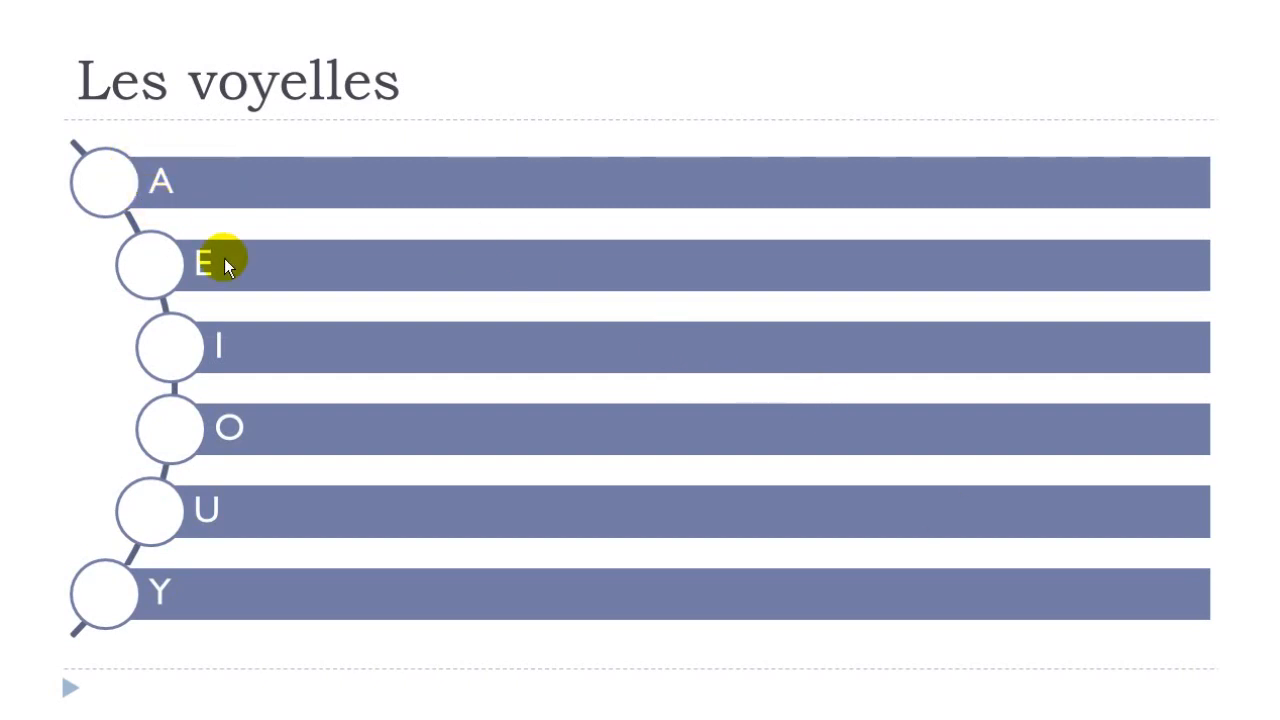
{"action": "mouse_move", "coordinate": [230, 278]}
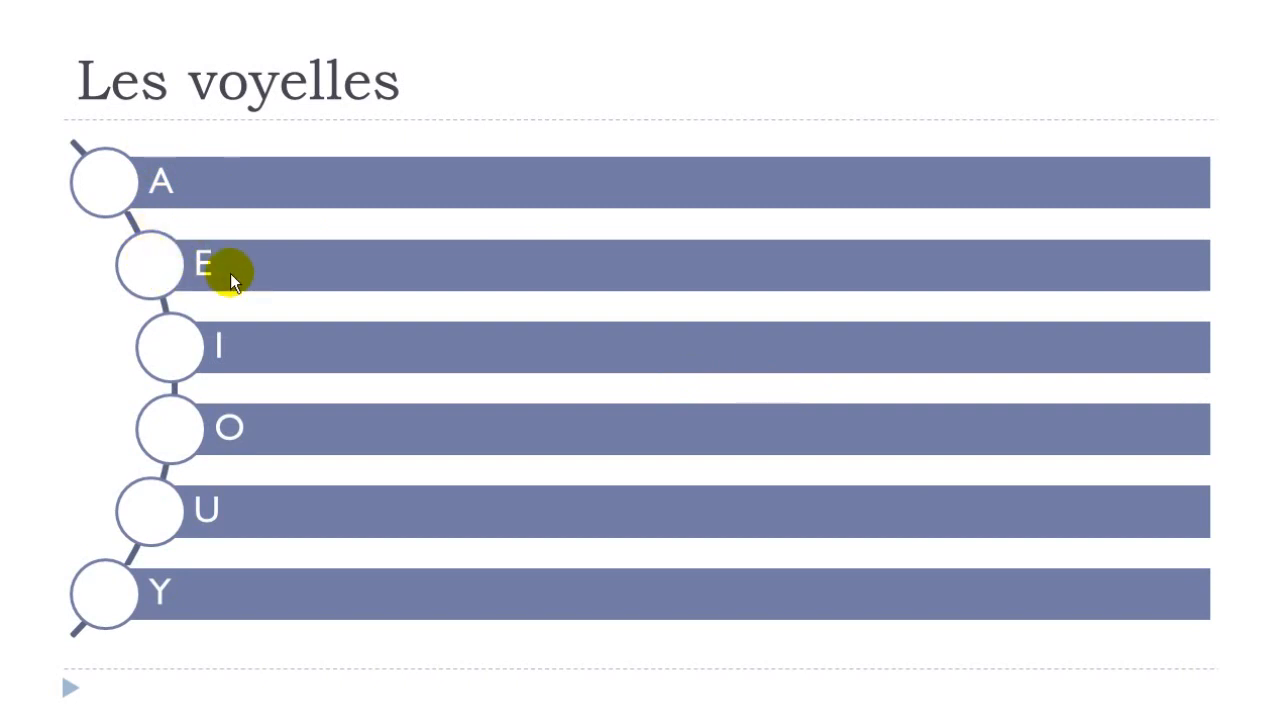
{"action": "mouse_move", "coordinate": [210, 360]}
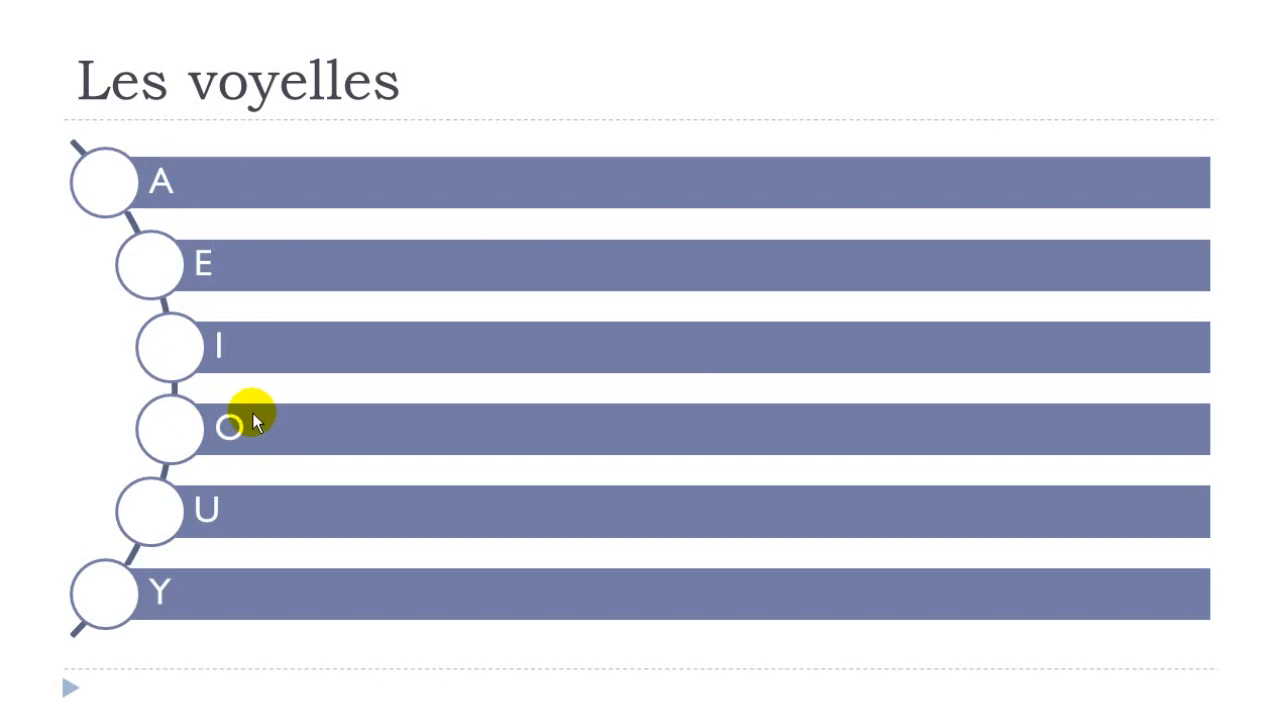
{"action": "mouse_move", "coordinate": [230, 512]}
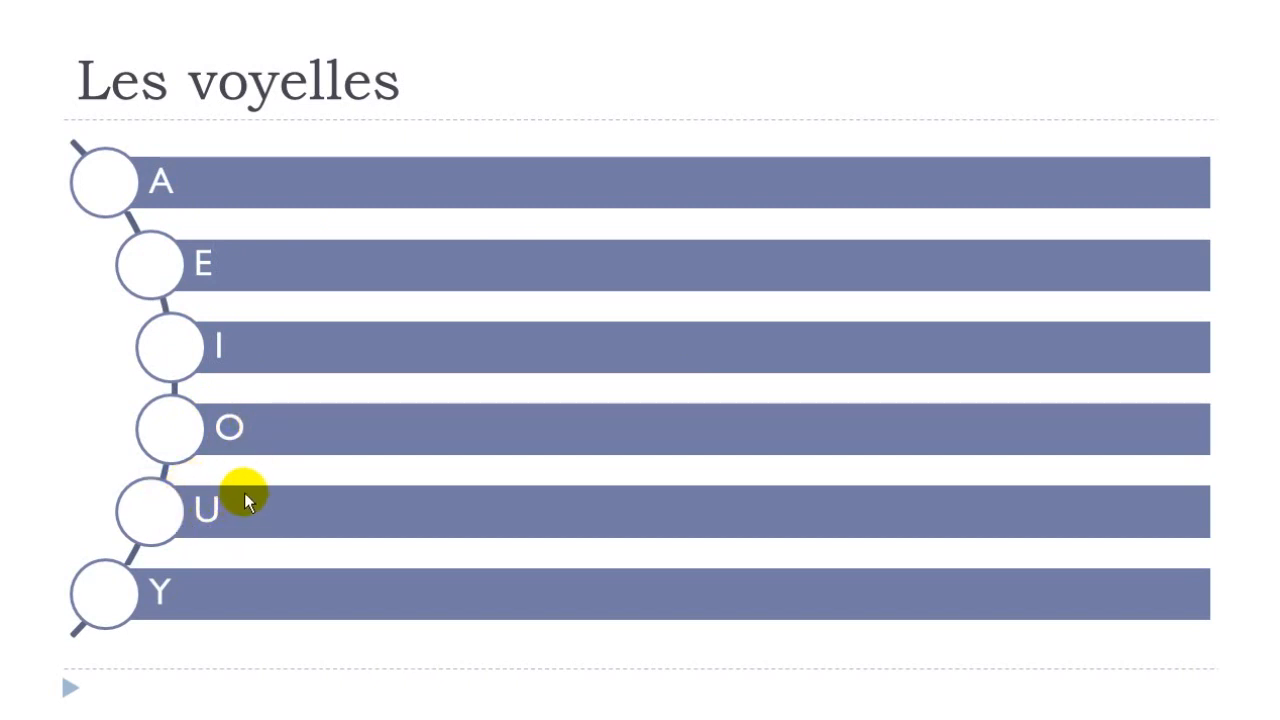
{"action": "mouse_move", "coordinate": [158, 596]}
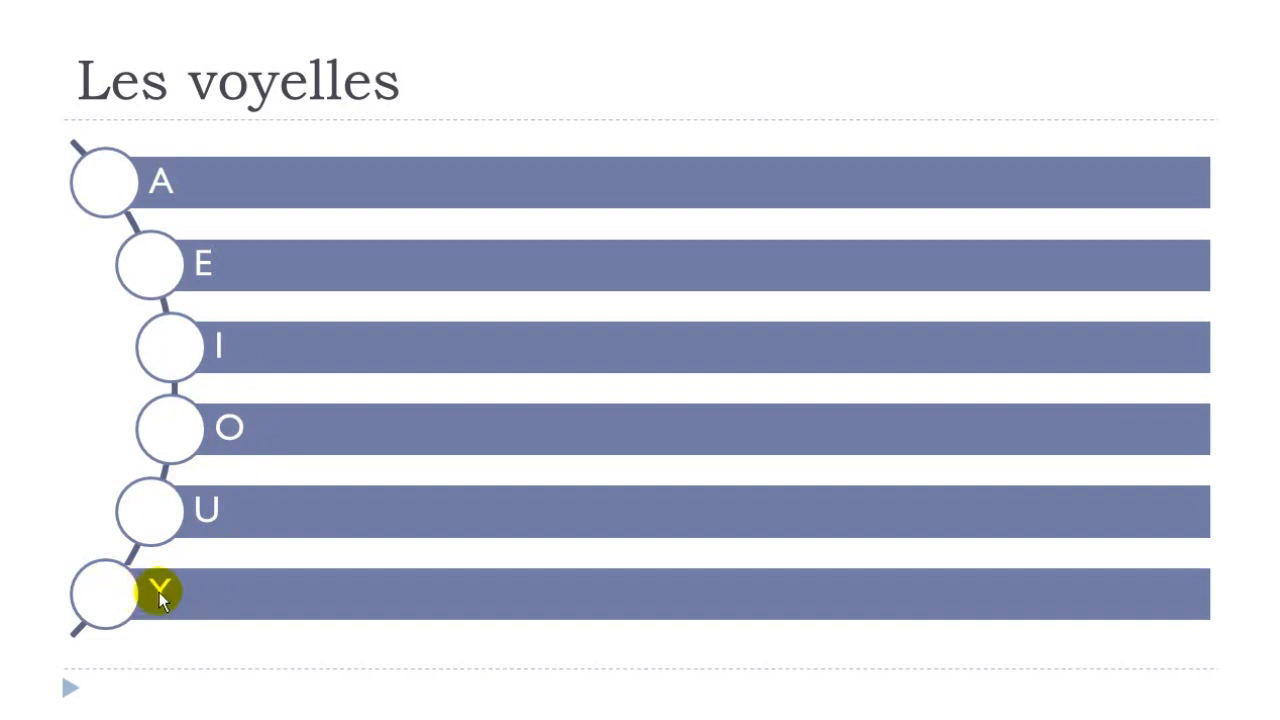